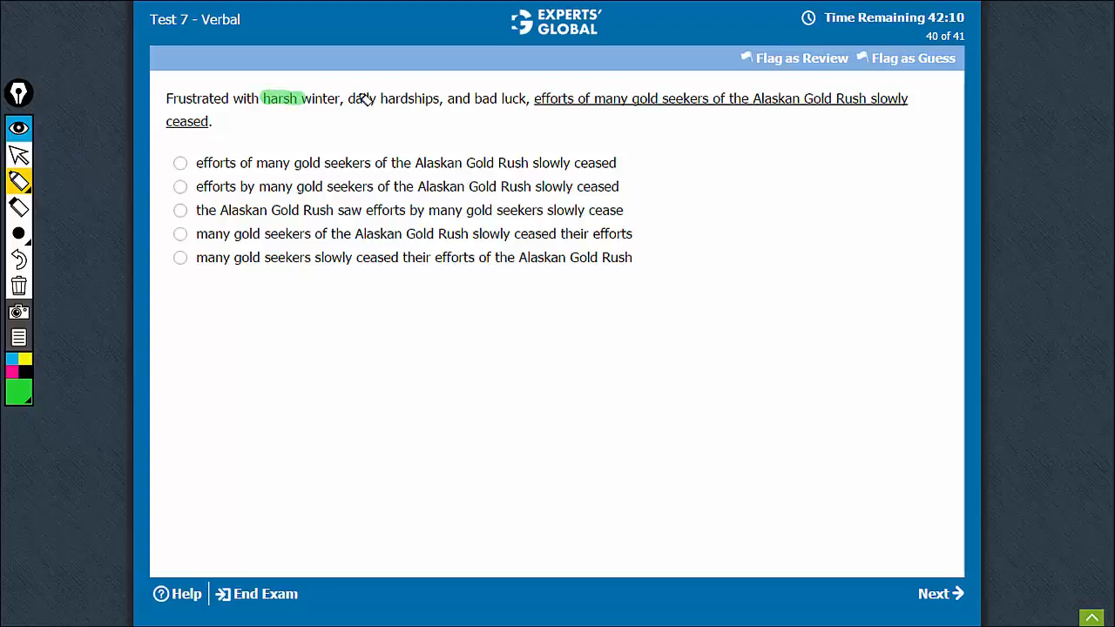
Highlight 'harsh', 'daily hardships' and 'bad luck' in green within the opening modifier
drag(349, 98, 519, 97)
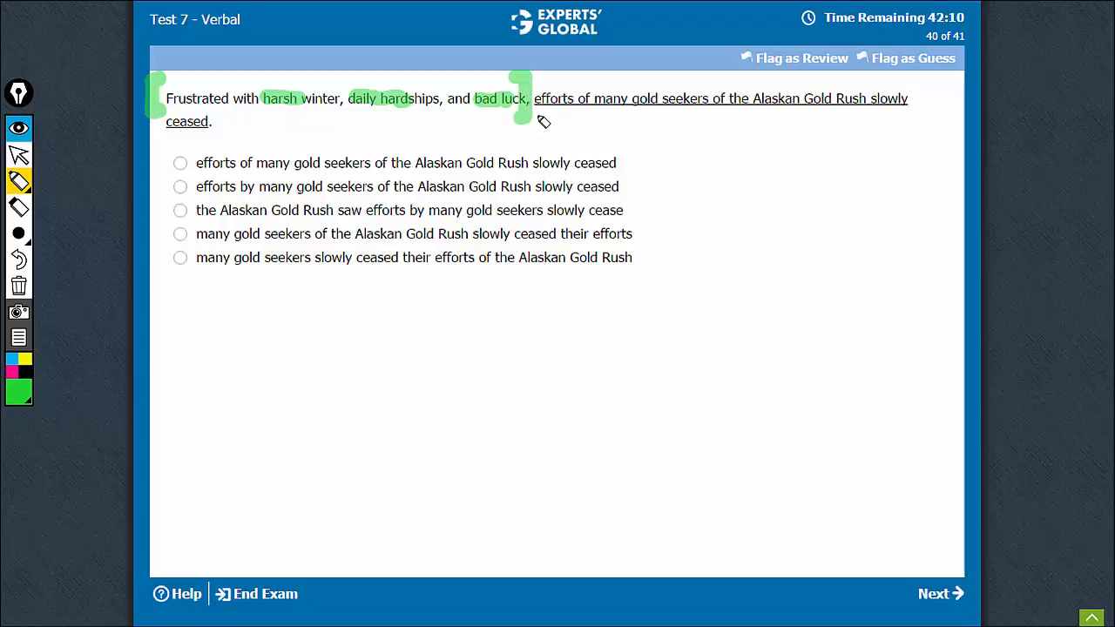
mouse_move(594, 118)
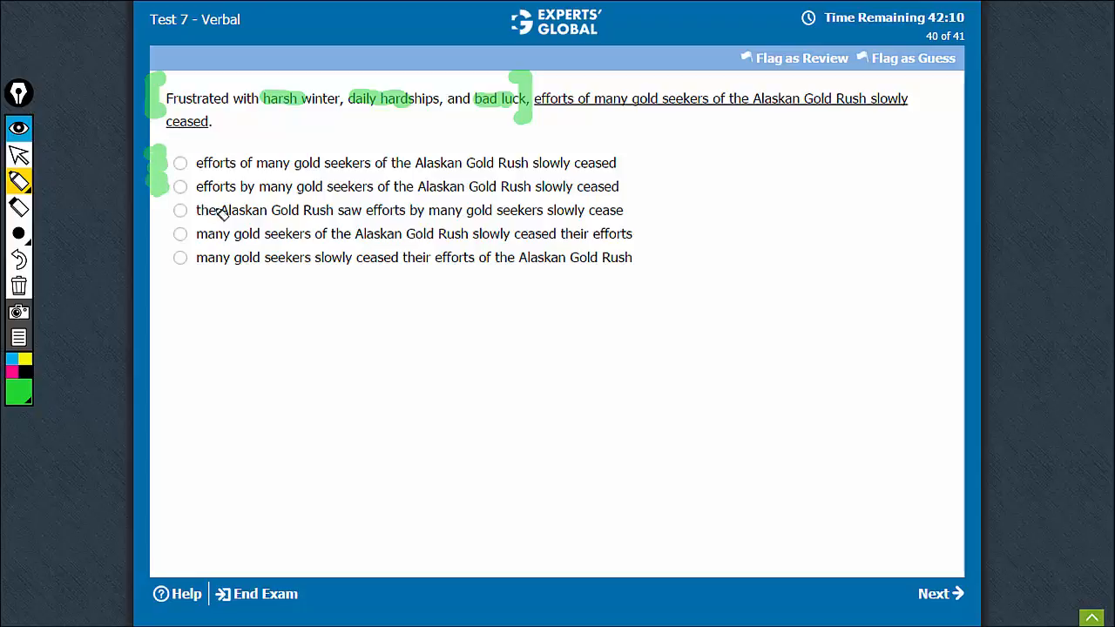
Highlight the subject 'the Alaskan Gold Rush' in option C in green
drag(195, 209, 333, 209)
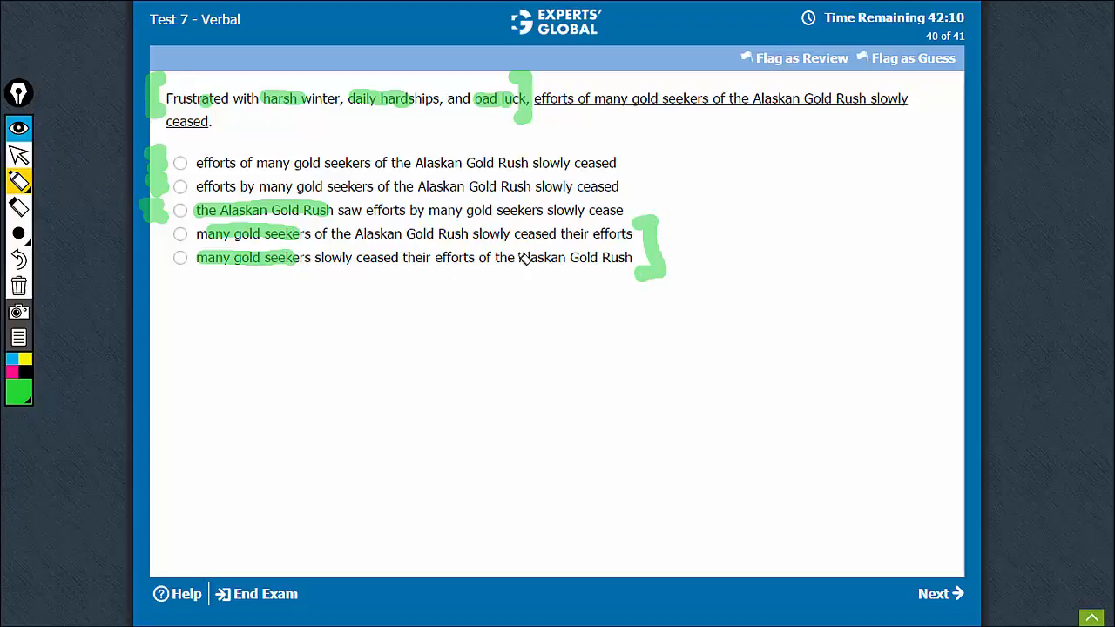
mouse_move(518, 287)
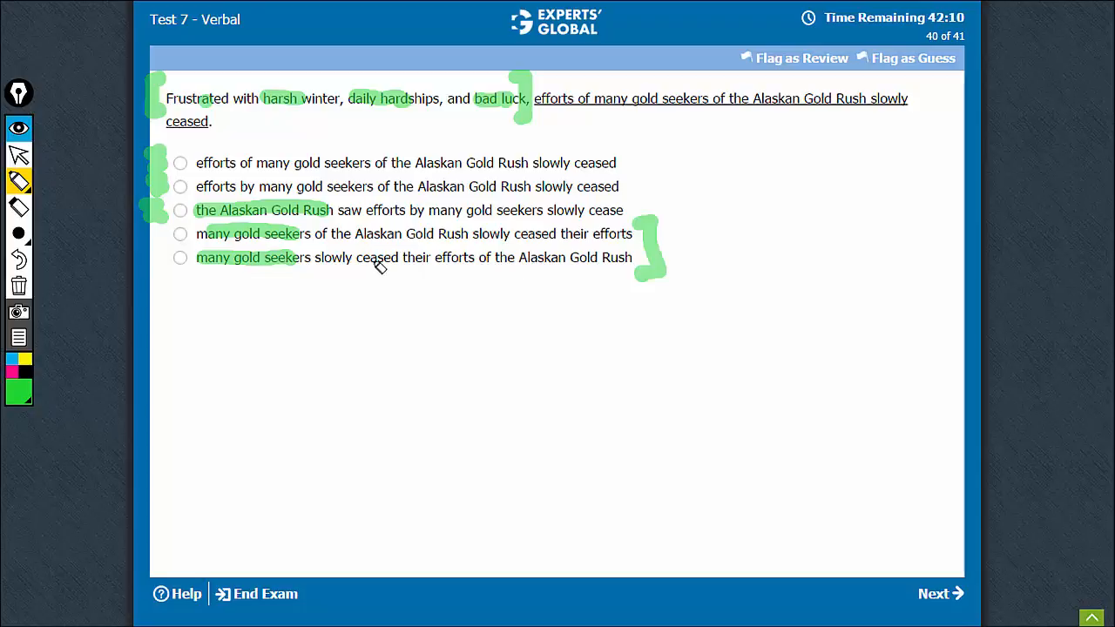
mouse_move(498, 270)
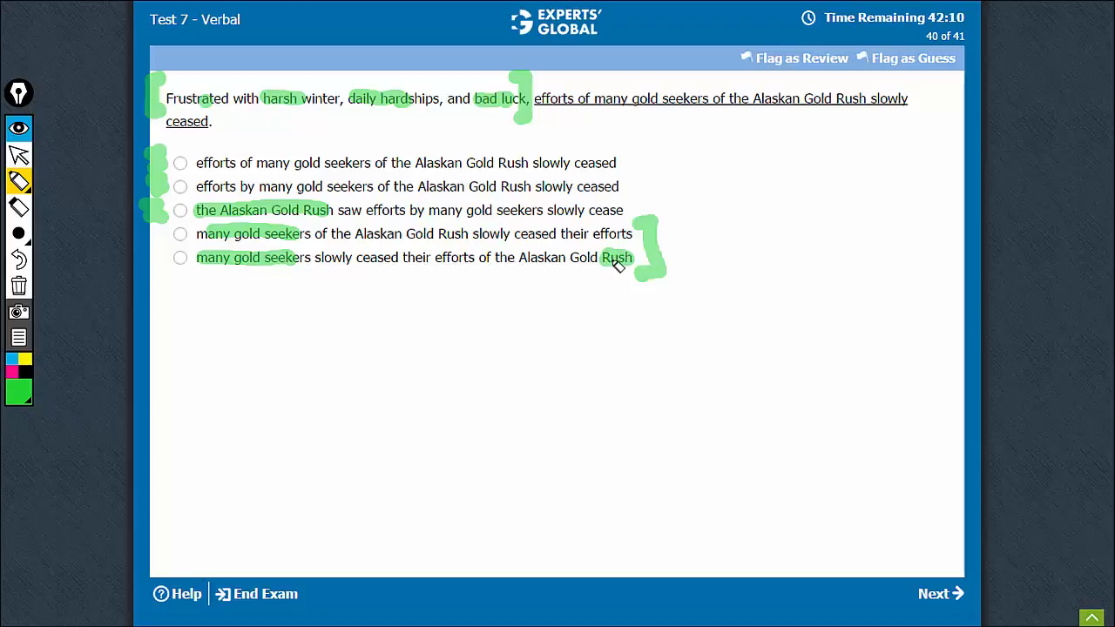
mouse_move(401, 265)
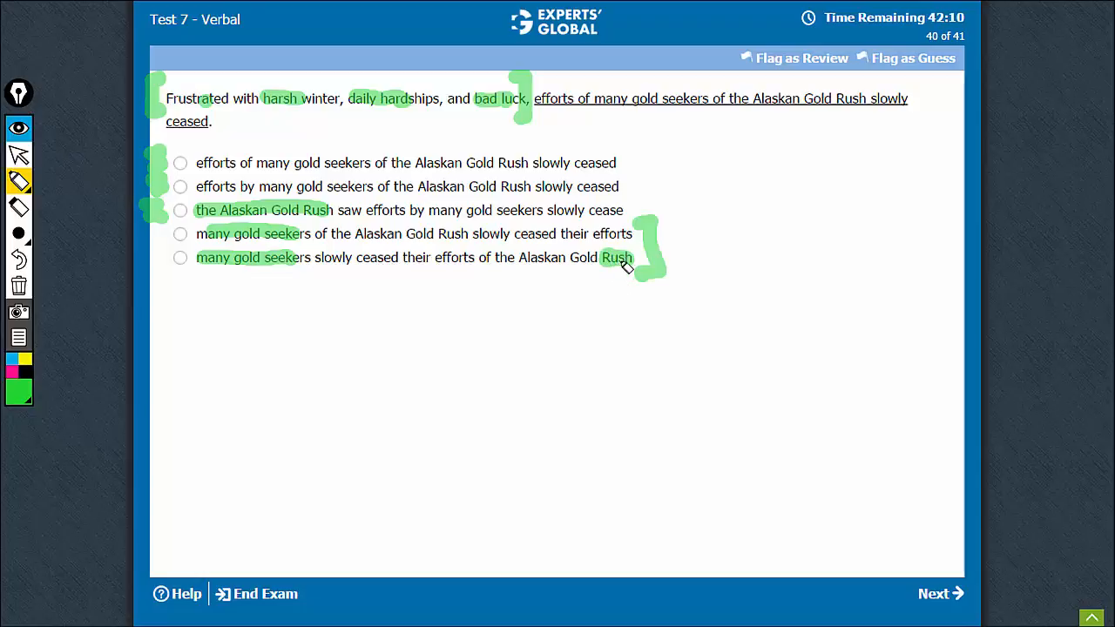
mouse_move(444, 237)
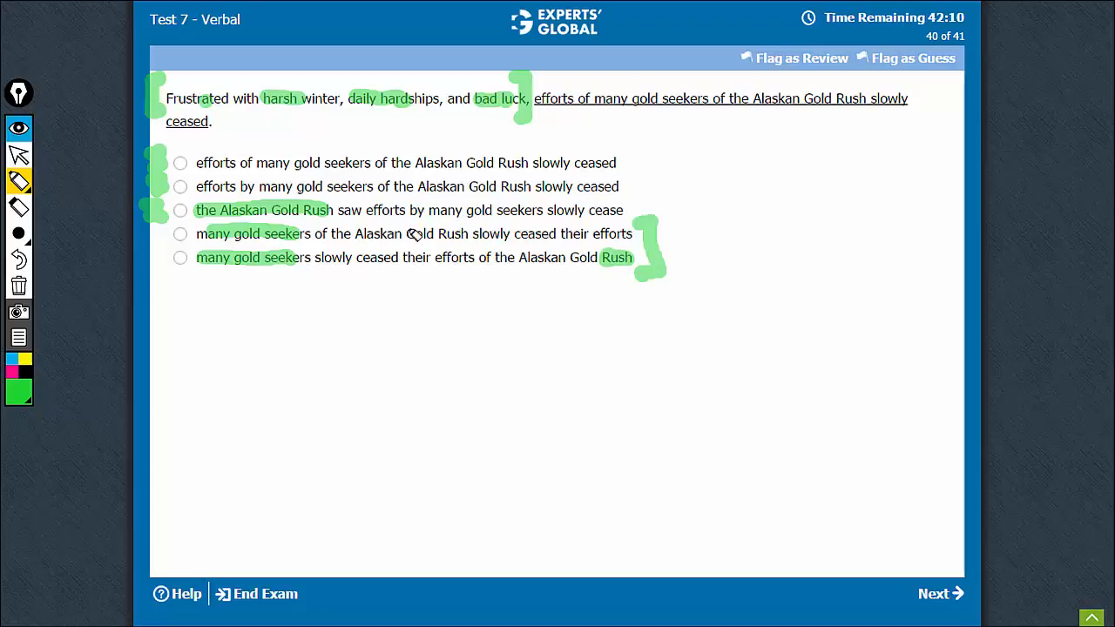
mouse_move(369, 237)
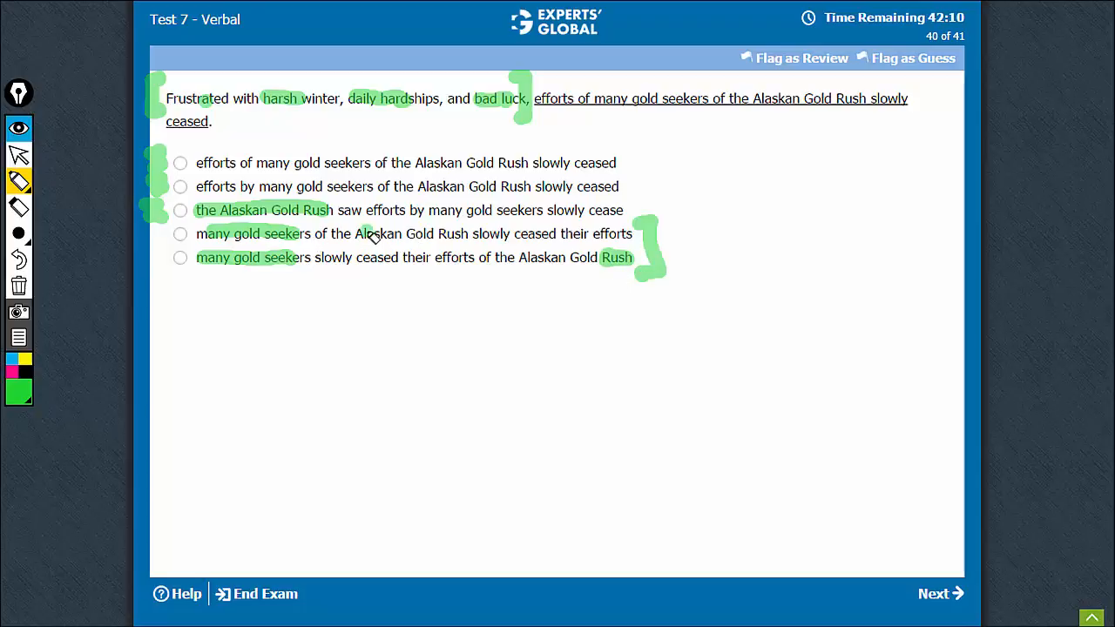